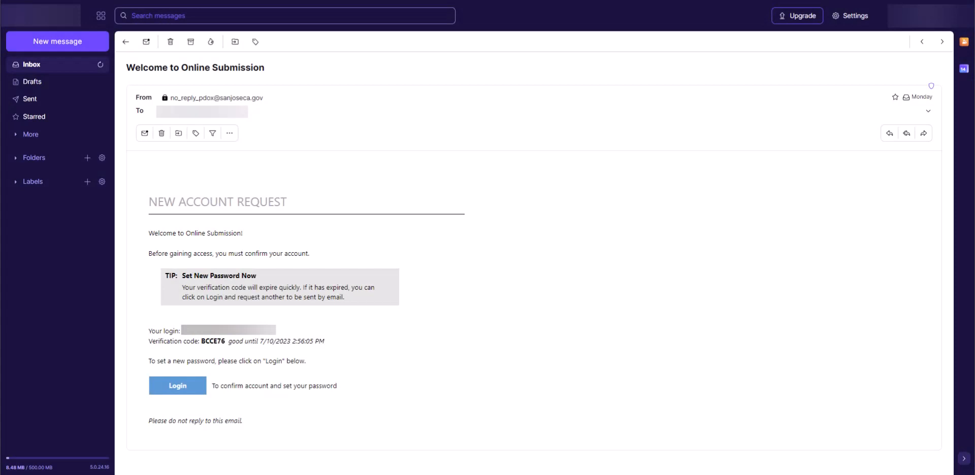
pyautogui.moveTo(215, 98)
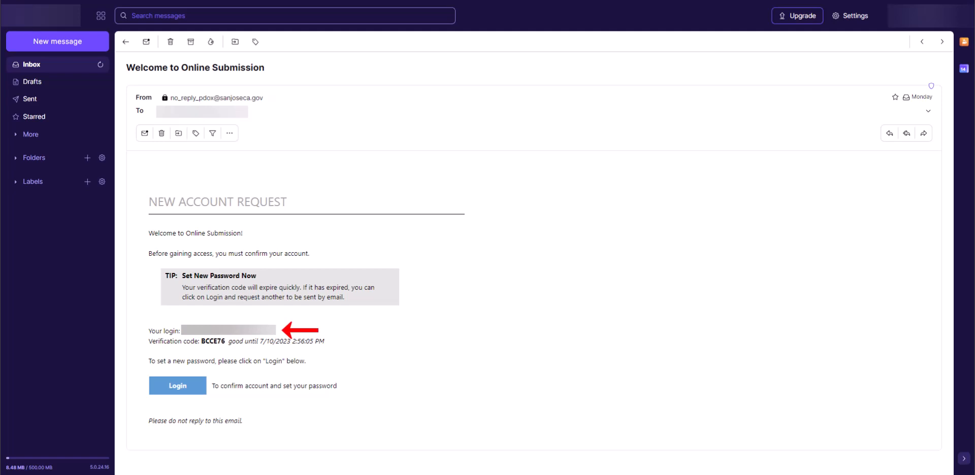
pyautogui.doubleClick(212, 341)
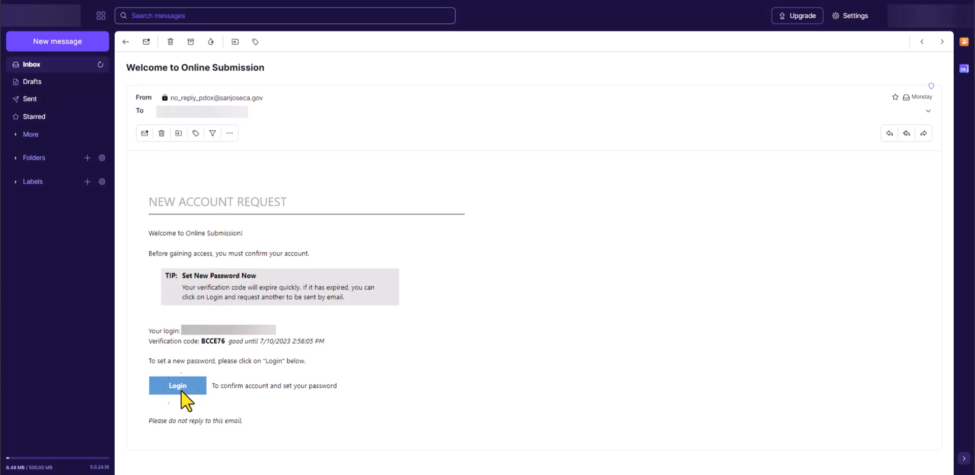
pyautogui.click(176, 386)
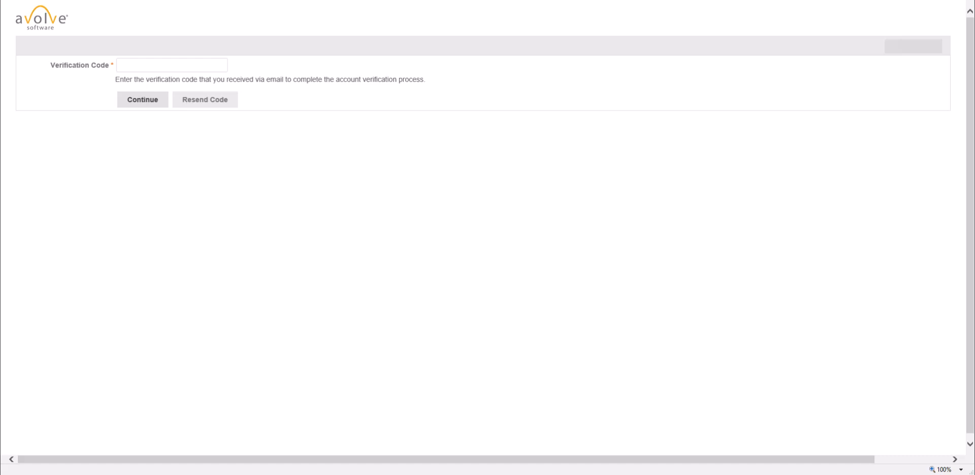
pyautogui.click(172, 65)
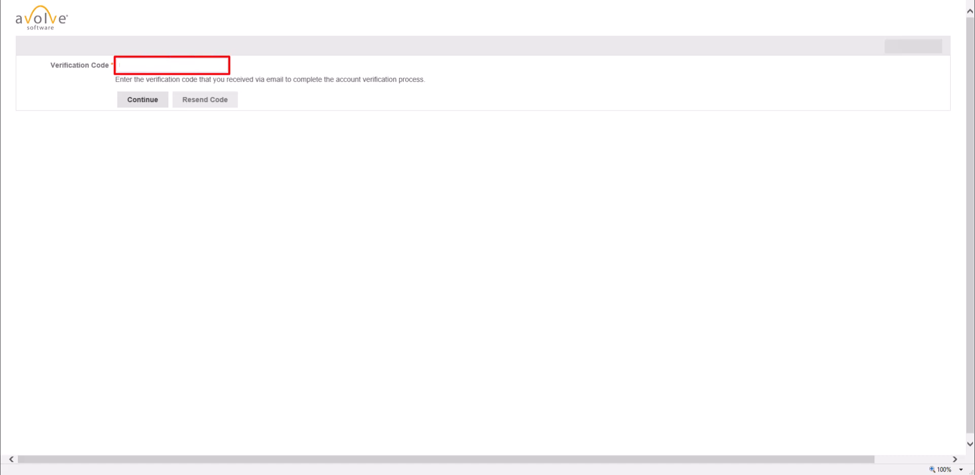
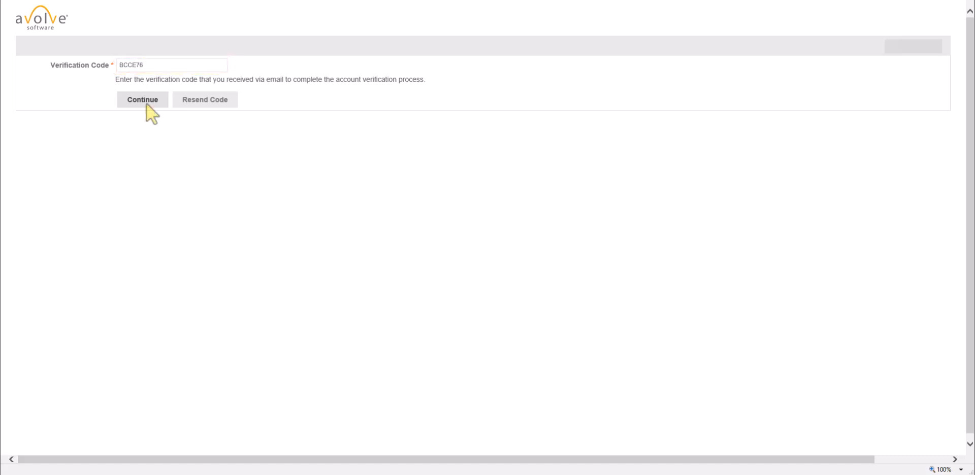
pyautogui.click(142, 100)
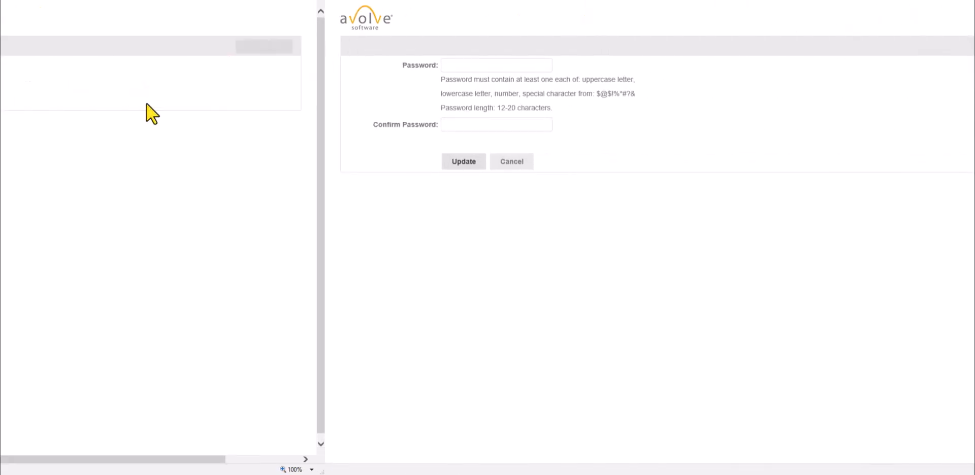
pyautogui.click(463, 162)
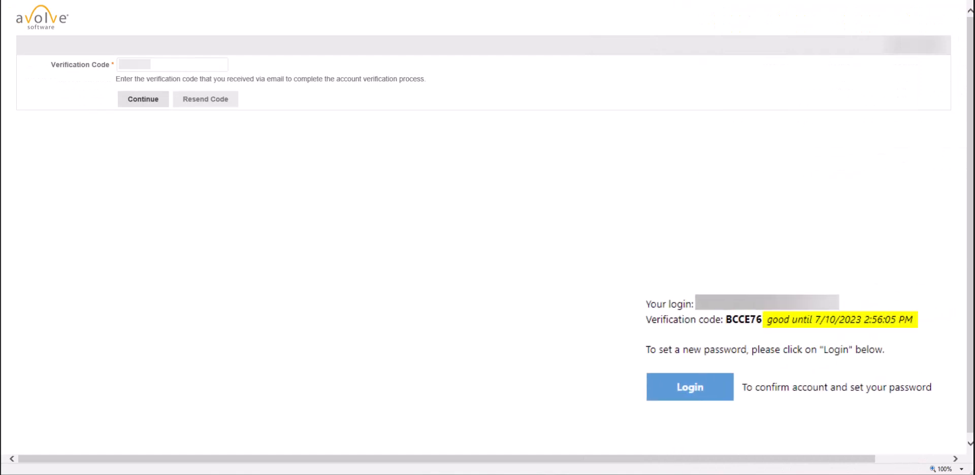
# - Submit an expired code and dismiss the 'The code is invalid' warning with OK
pyautogui.click(142, 98)
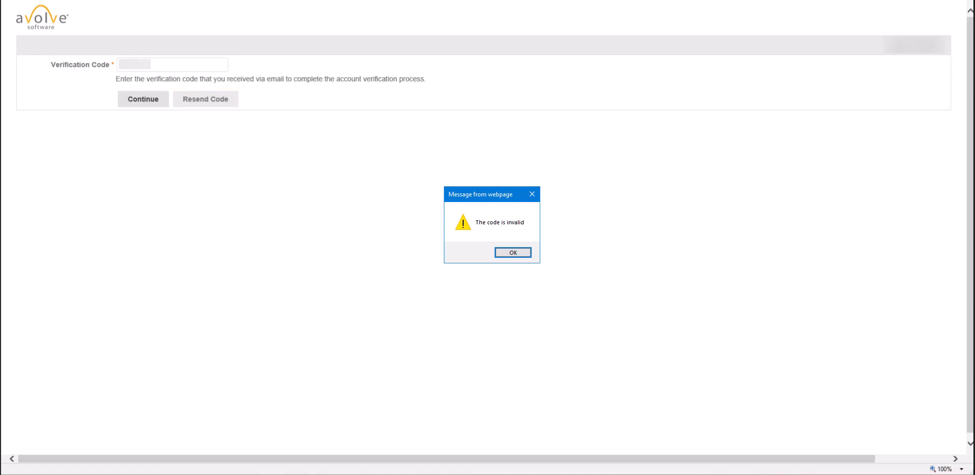
pyautogui.click(512, 253)
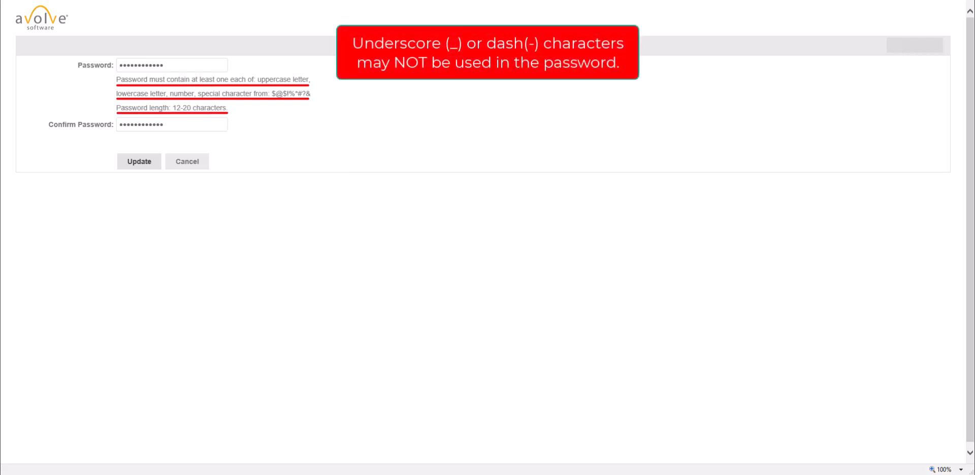
# - Update the account with the new password and confirmation, returning to the portal login page
pyautogui.click(139, 162)
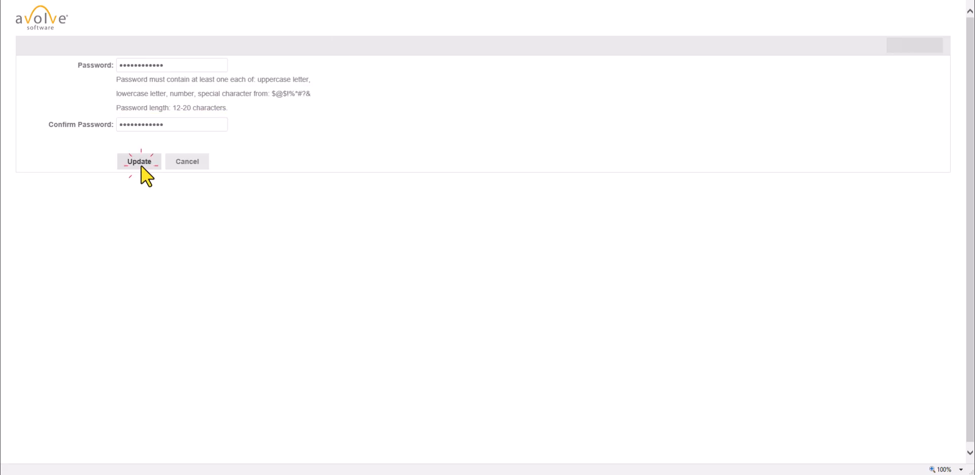
pyautogui.click(140, 161)
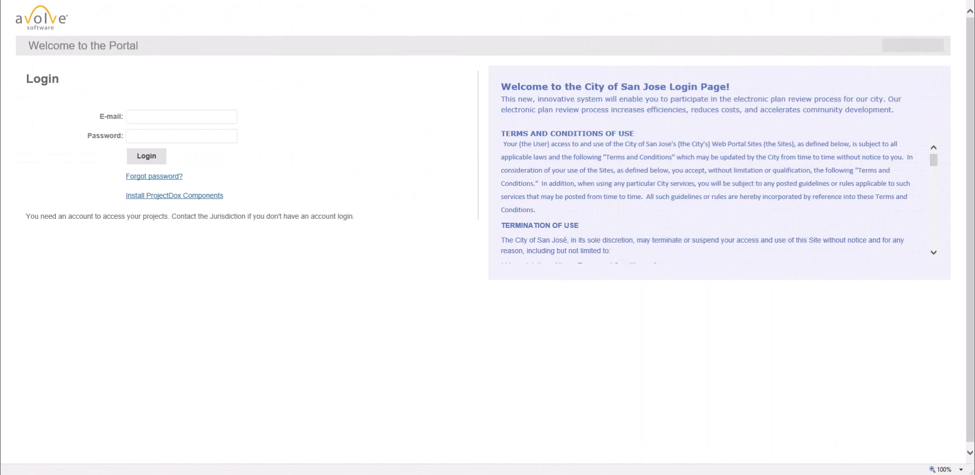
# - Log in with the account email and new password, then save My Profile with the current password
pyautogui.click(181, 117)
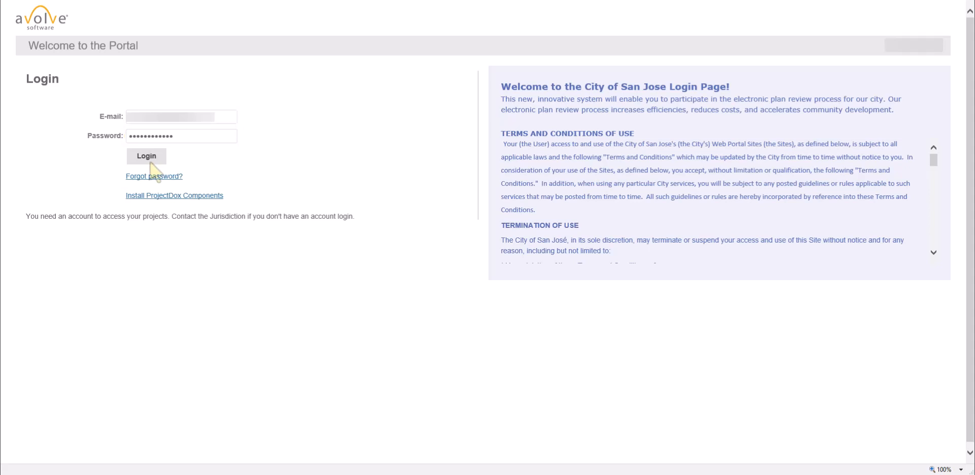
pyautogui.click(146, 156)
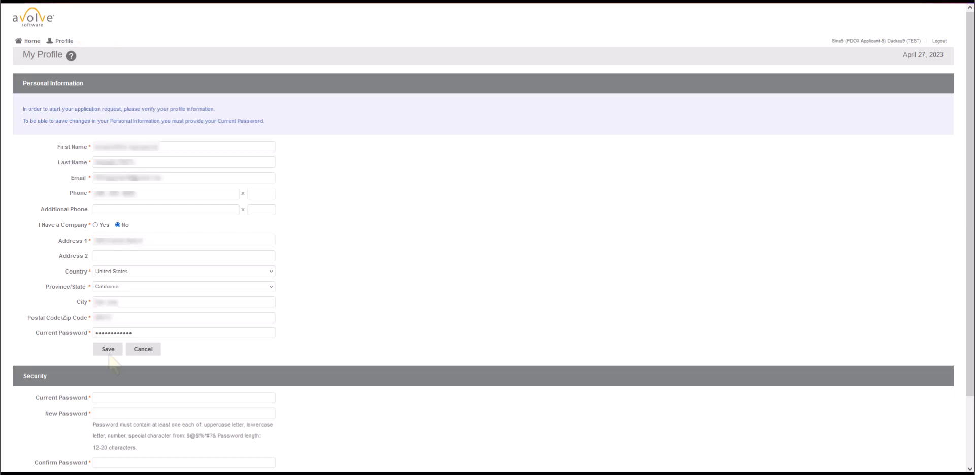
pyautogui.click(107, 349)
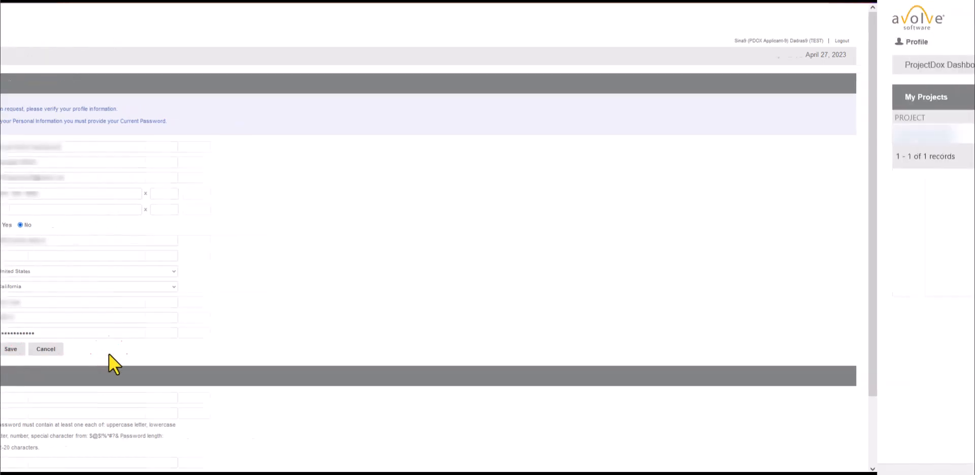
pyautogui.click(45, 350)
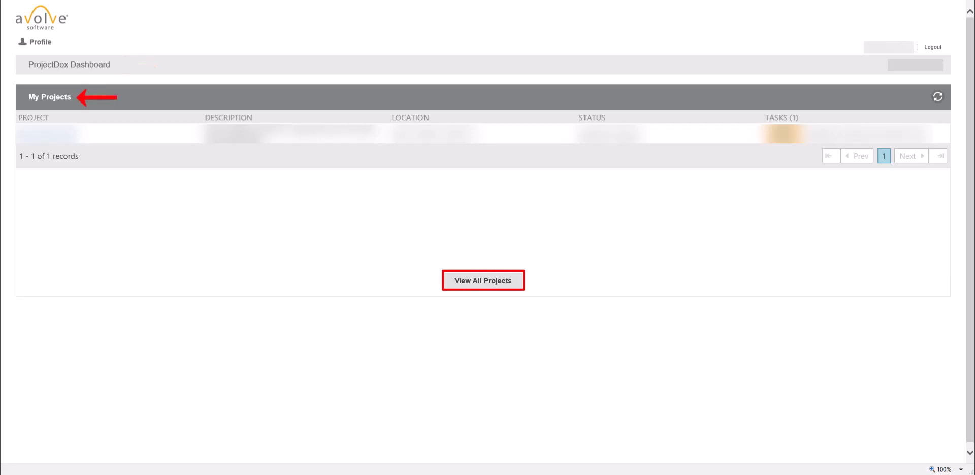
# - Review the Dashboard's My Projects list showing one project
pyautogui.click(482, 280)
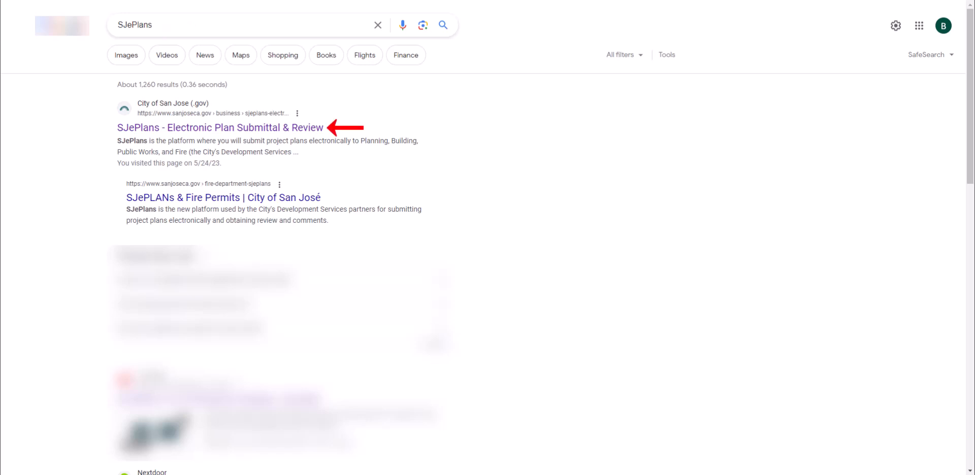
# - From the SJePlans search result, follow the eplan.sanjoseca.gov/Projectdox link to the portal login
pyautogui.click(217, 128)
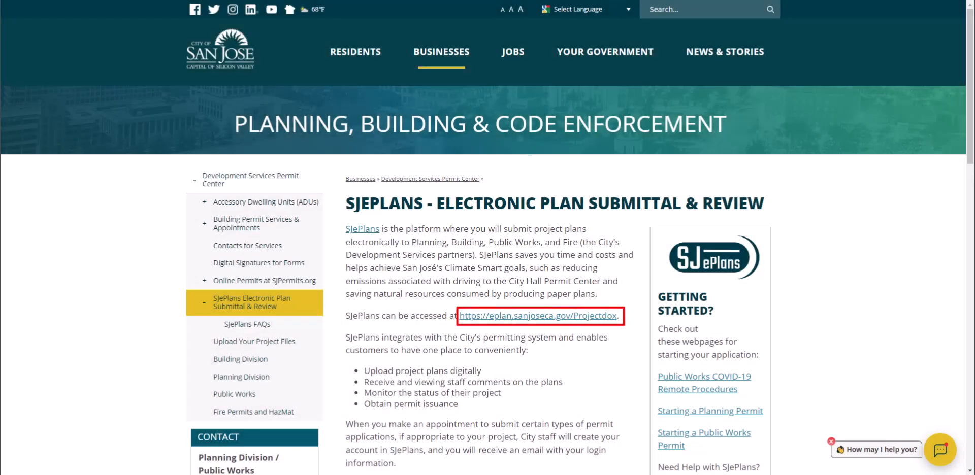
pyautogui.click(538, 316)
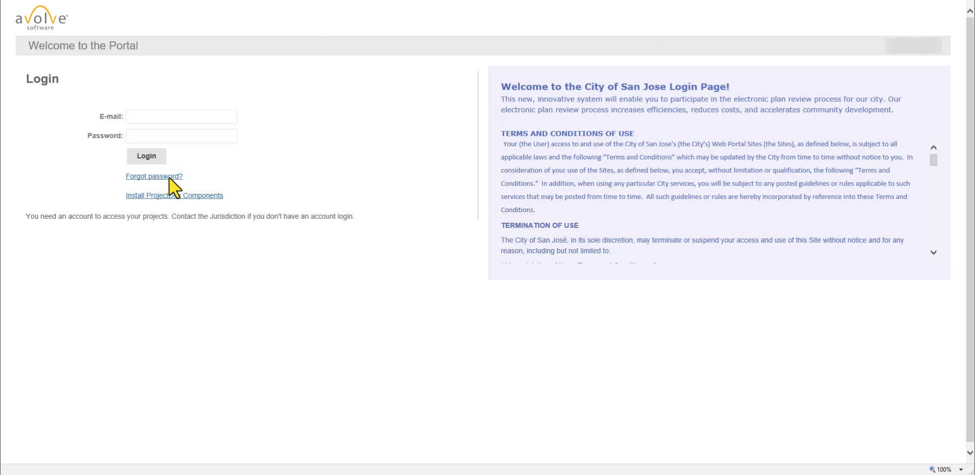
# - Use Forgot password? to request a reset code for the account email and acknowledge it was sent
pyautogui.click(153, 176)
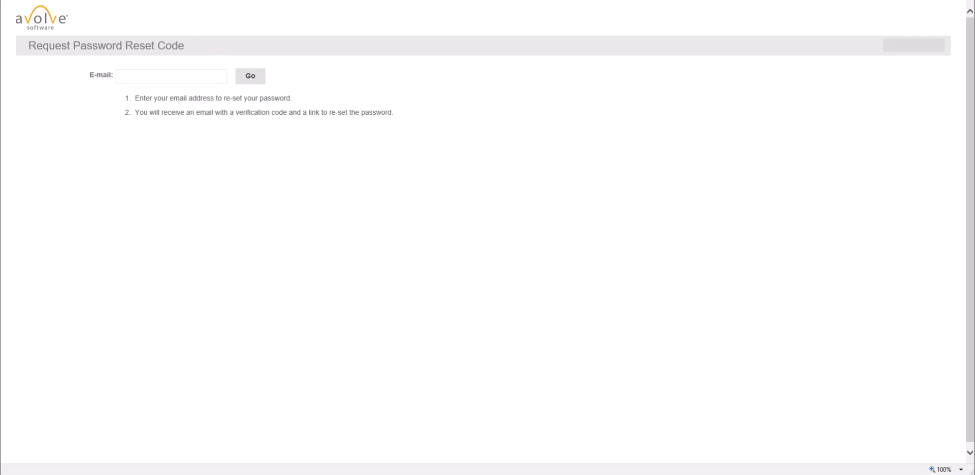
pyautogui.click(171, 76)
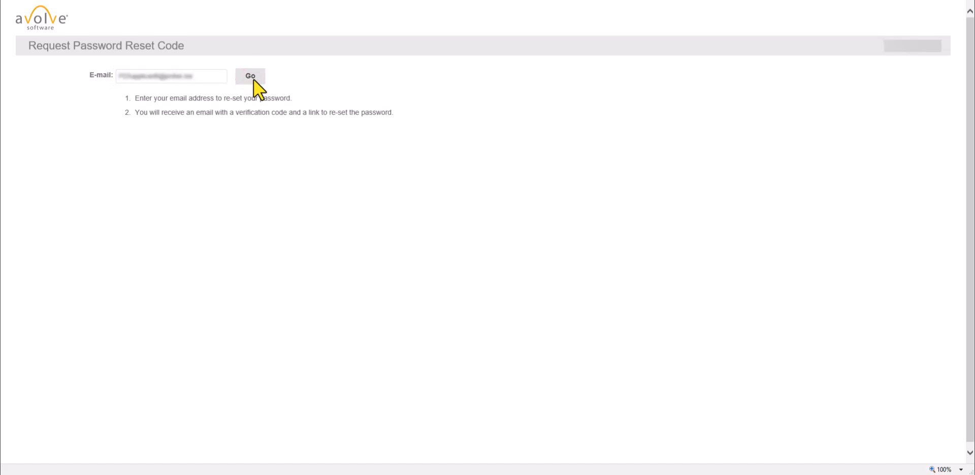
pyautogui.click(249, 75)
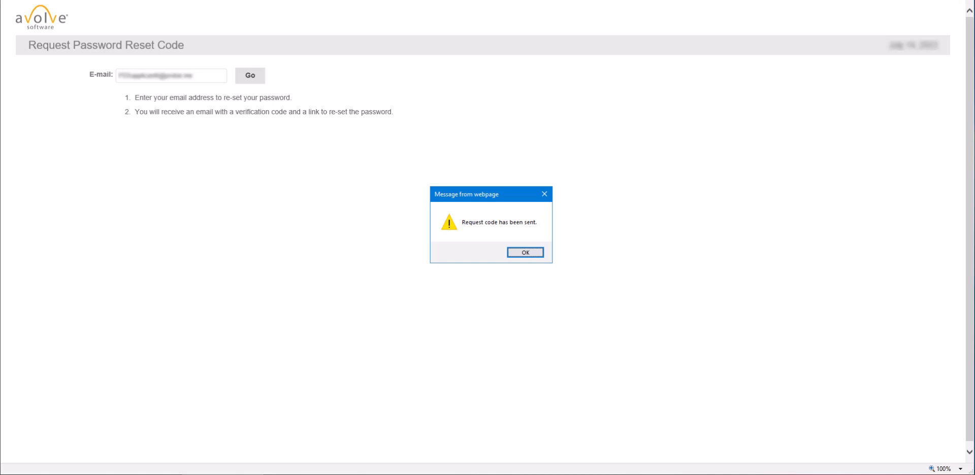
pyautogui.click(525, 252)
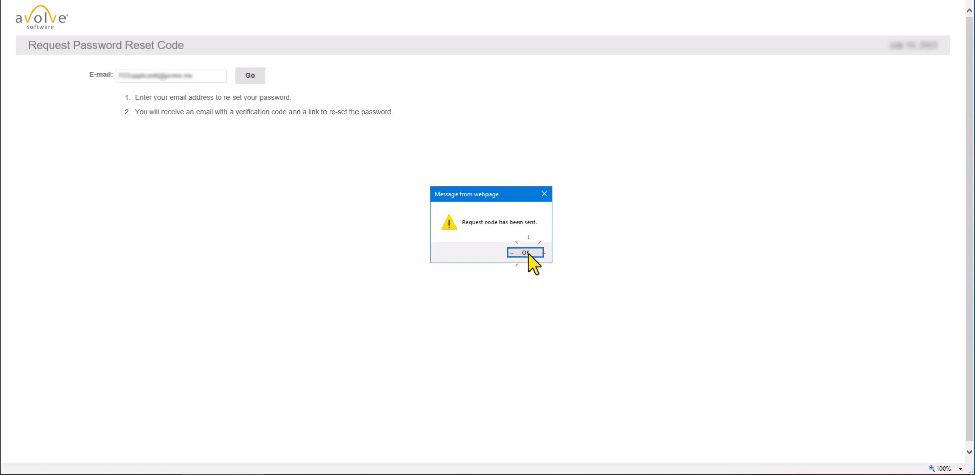
pyautogui.click(524, 253)
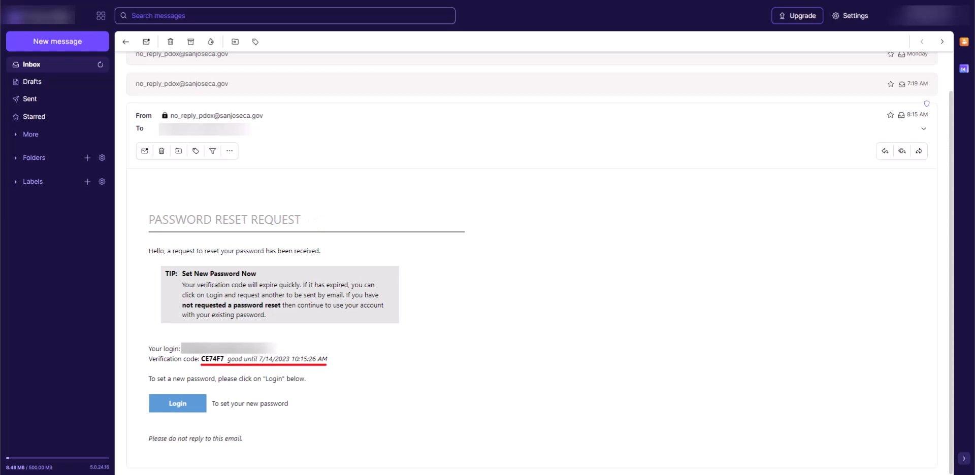
pyautogui.doubleClick(212, 359)
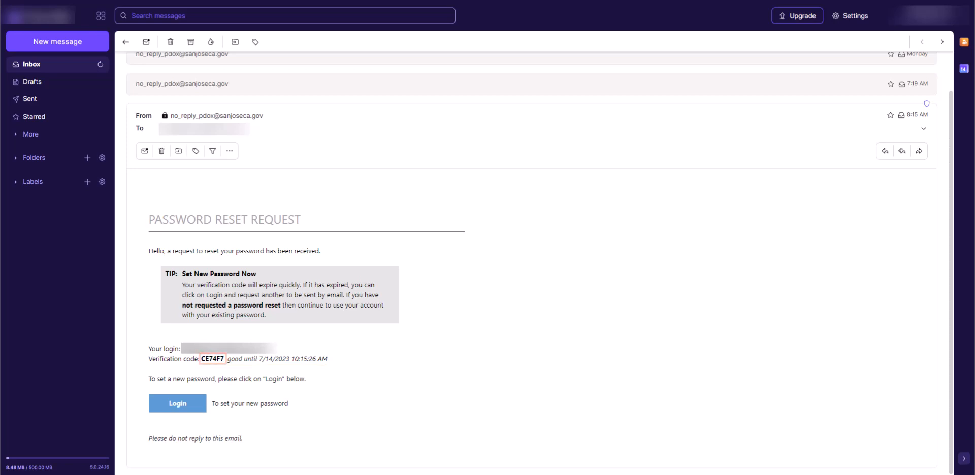
pyautogui.click(177, 403)
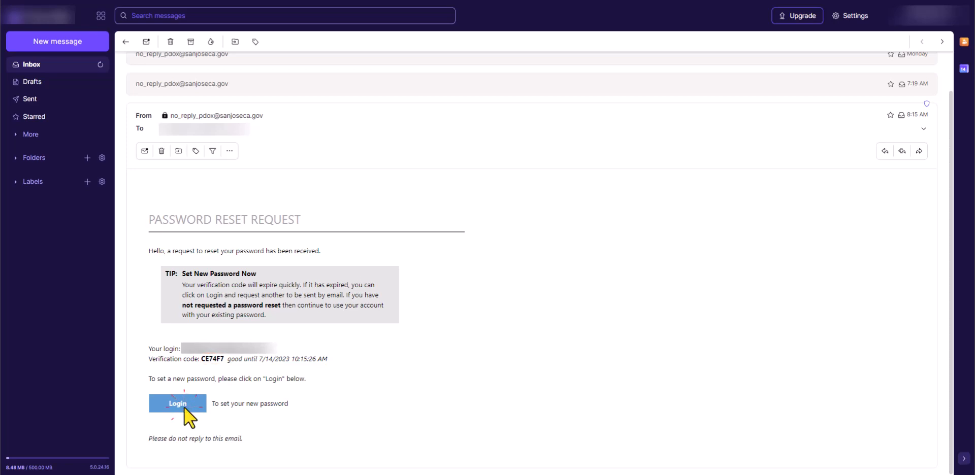
pyautogui.click(177, 403)
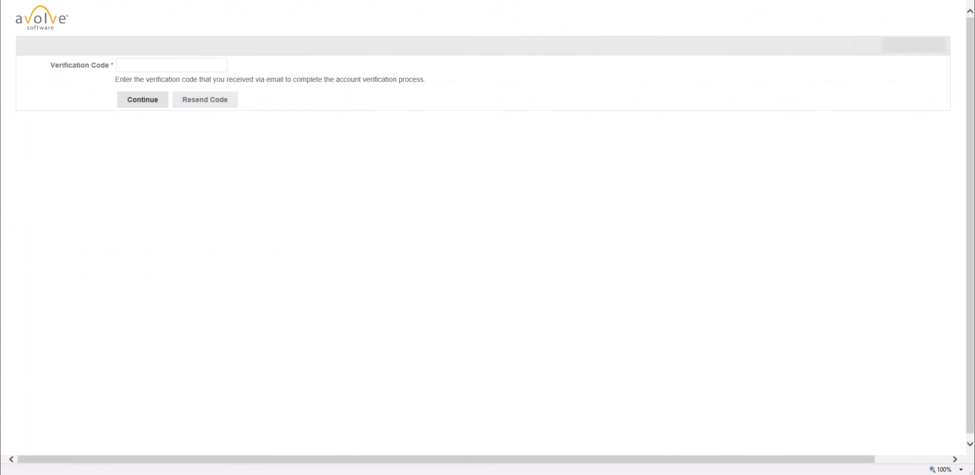
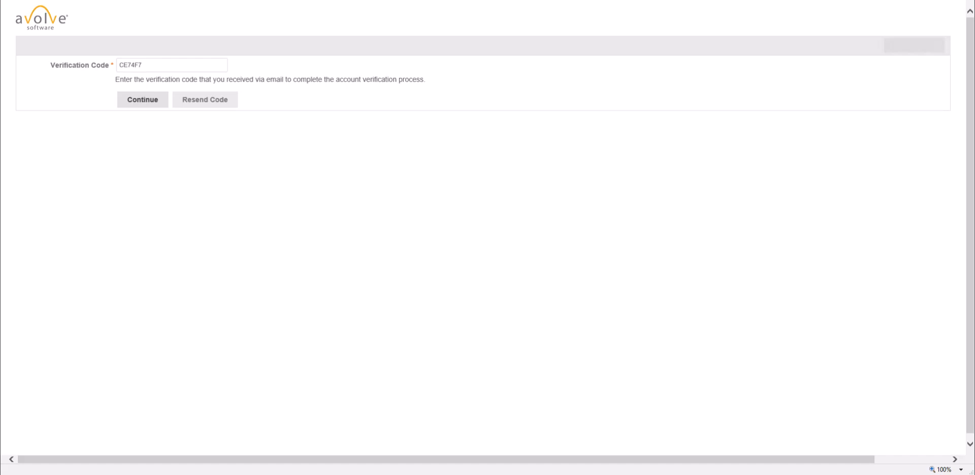
pyautogui.click(142, 99)
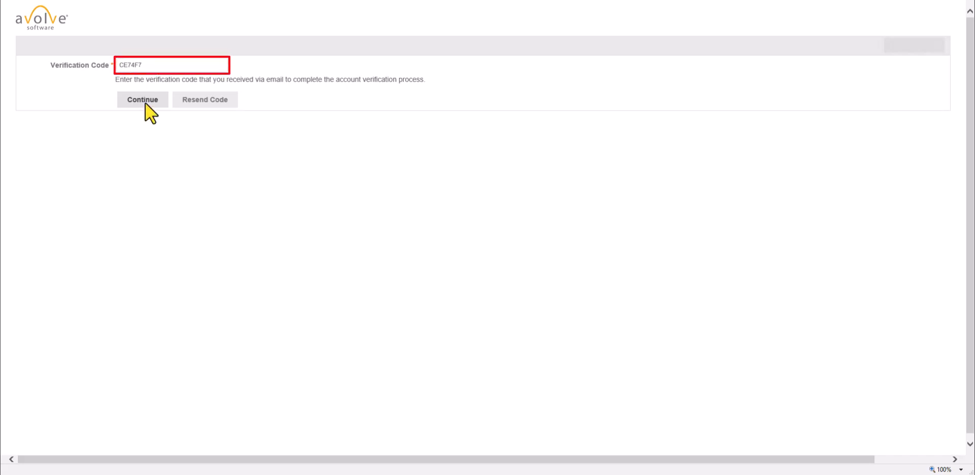
pyautogui.click(142, 100)
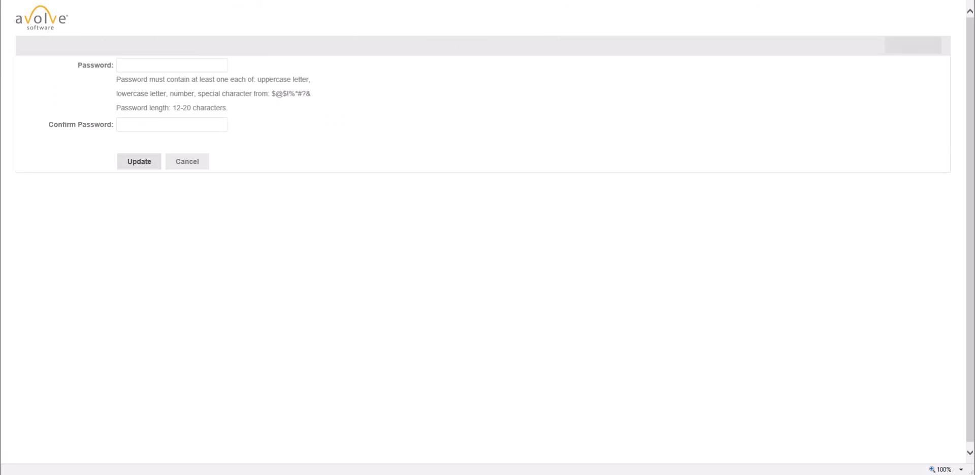